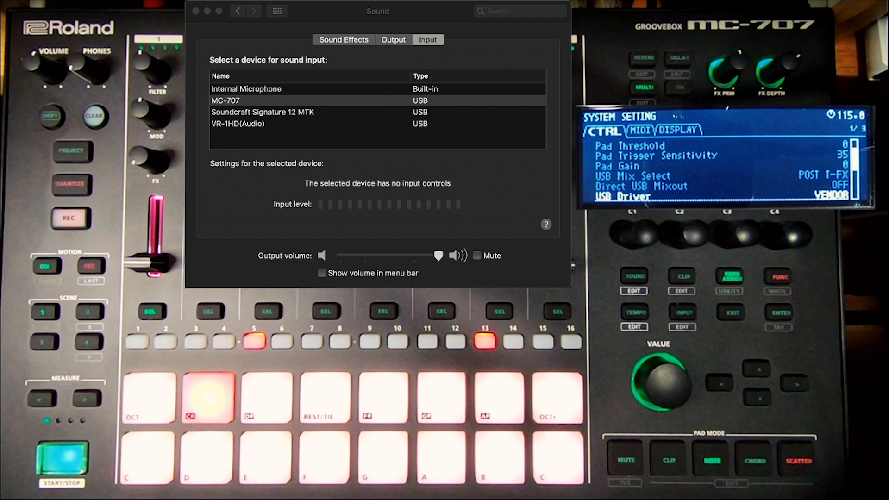
# - Show the Sound output devices list, with MC-707 selected as output
pyautogui.click(393, 39)
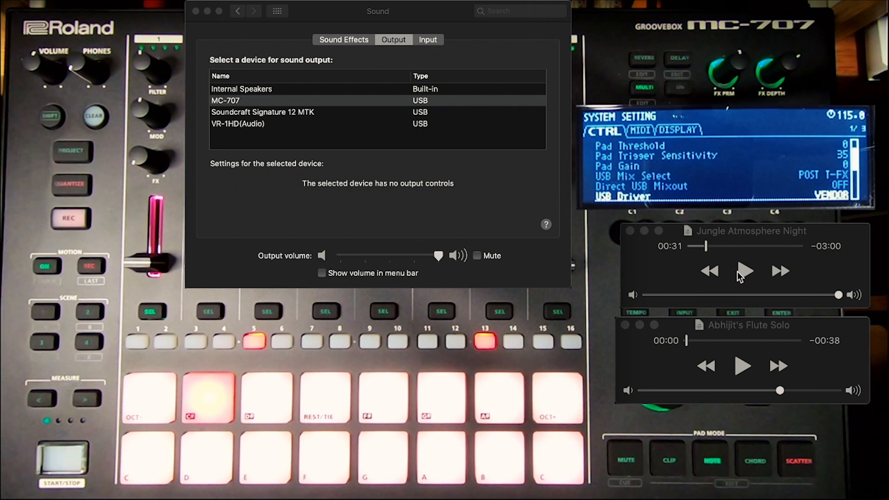
# - Start playback of the Jungle Atmosphere Night clip
pyautogui.click(745, 271)
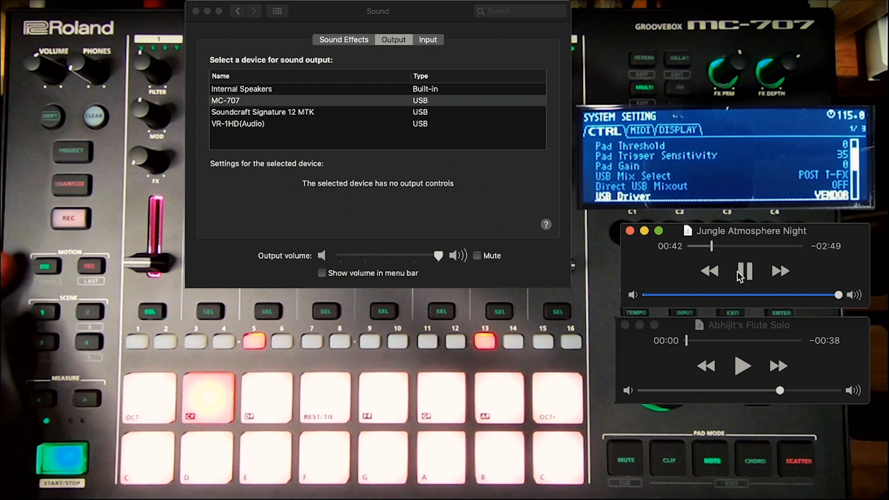
pyautogui.click(71, 151)
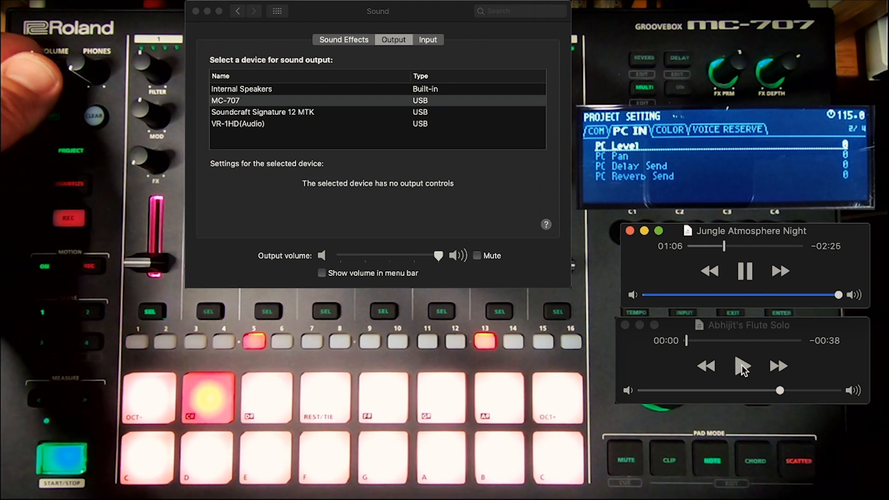
# - Play Abhijit's Flute Solo alongside the jungle clip, then pause playback
pyautogui.click(743, 366)
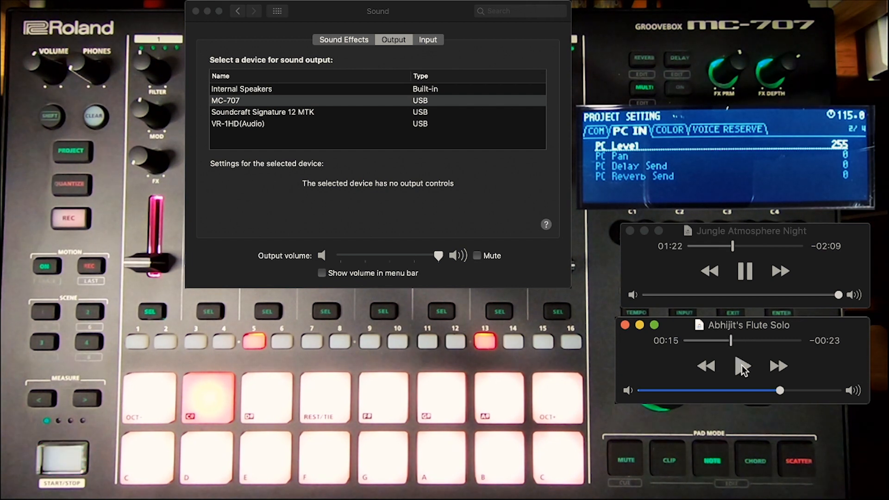
pyautogui.click(746, 271)
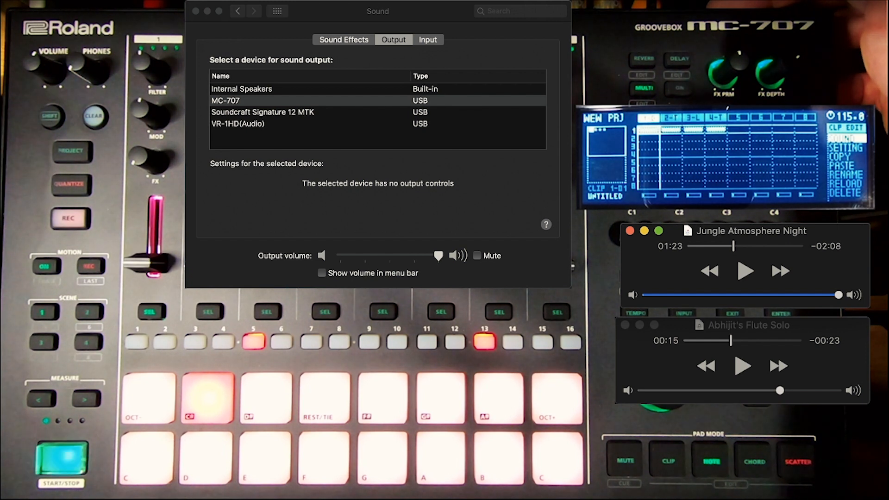
# - Select Audio OUT as the Mac's sound output device
pyautogui.click(241, 89)
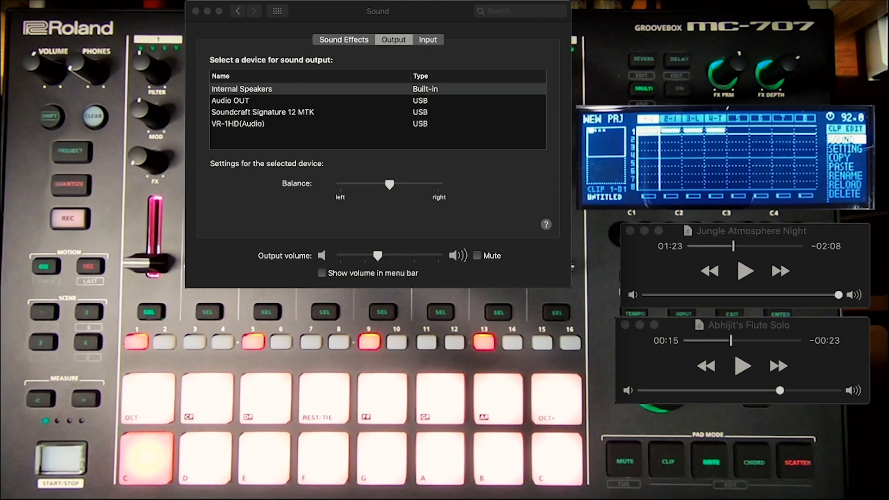
pyautogui.moveTo(280, 8)
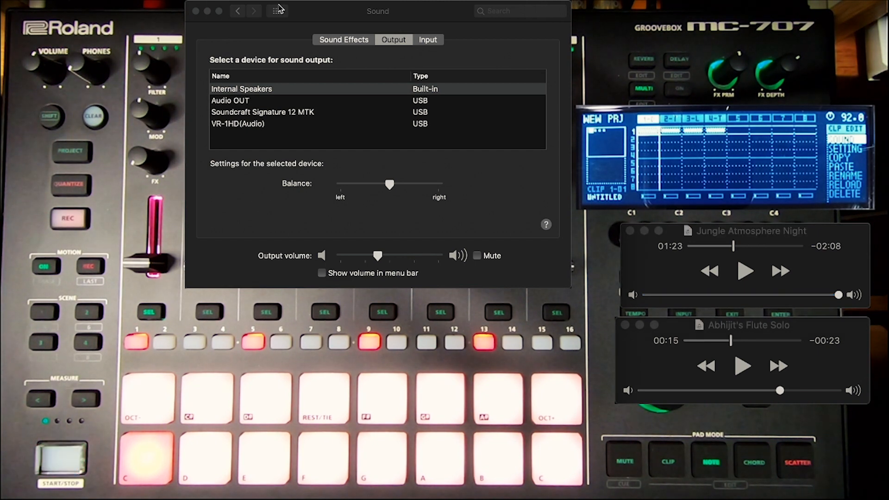
pyautogui.click(241, 89)
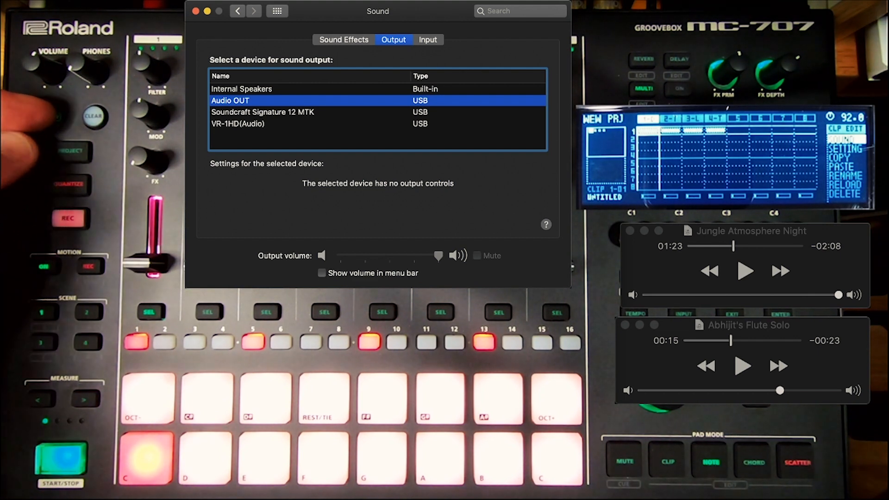
# - Resume Jungle Atmosphere Night, then start the flute solo playing with it
pyautogui.click(70, 151)
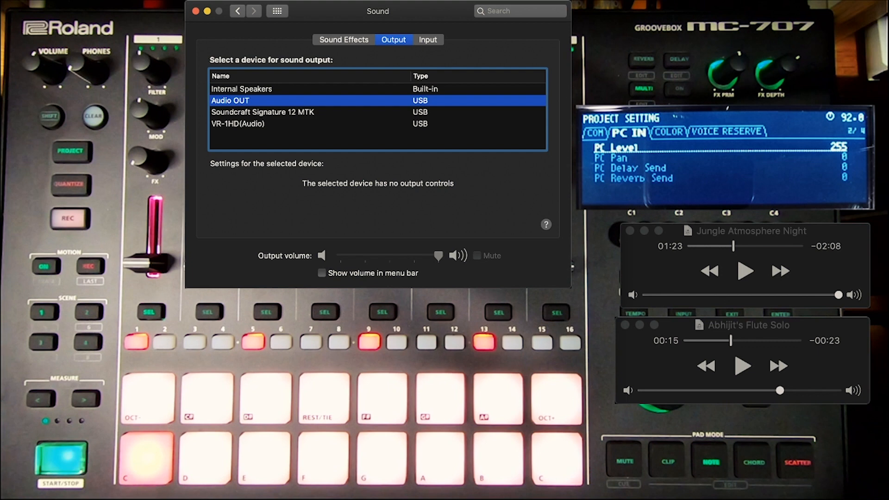
pyautogui.moveTo(763, 301)
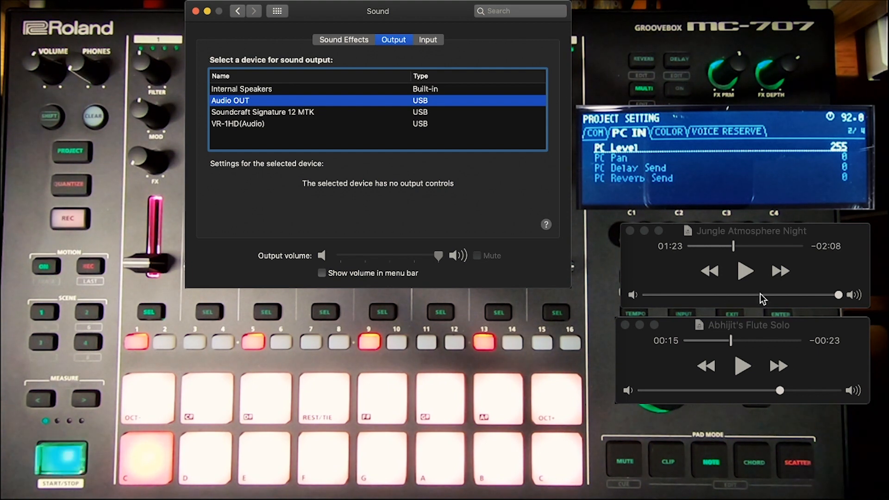
pyautogui.click(745, 271)
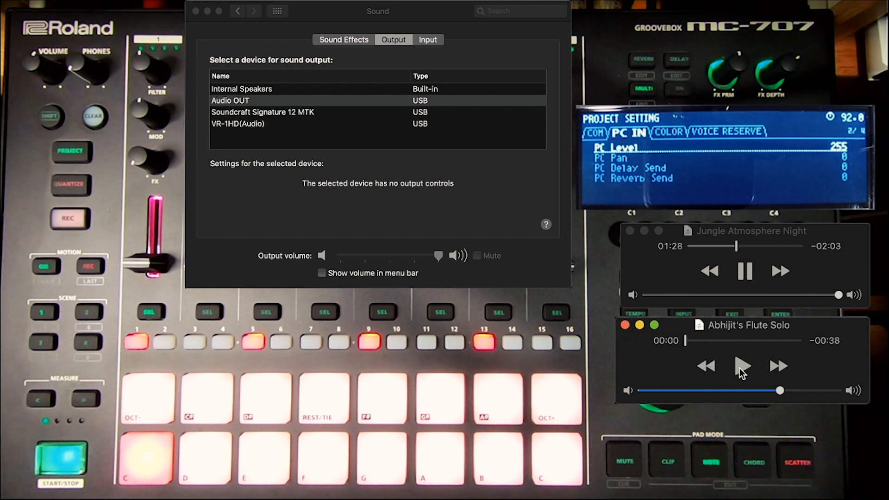
pyautogui.click(742, 366)
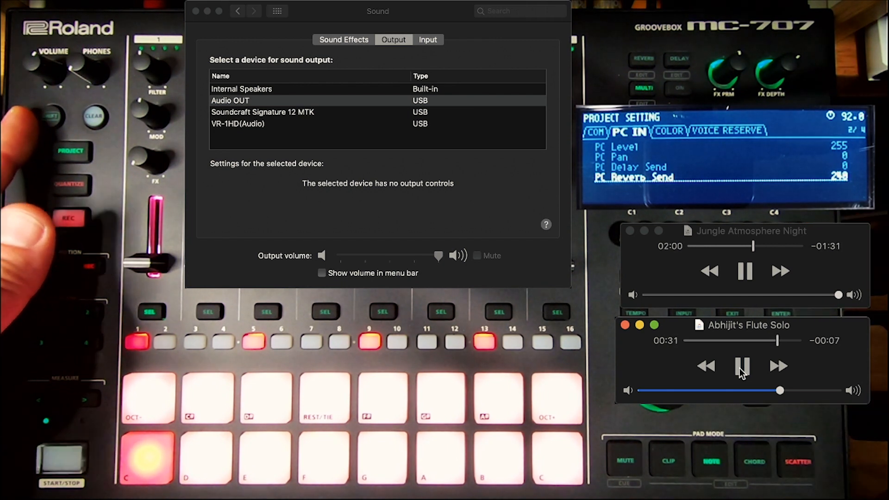
# - Pause Abhijit's Flute Solo at 0:32 while the jungle track continues
pyautogui.click(743, 366)
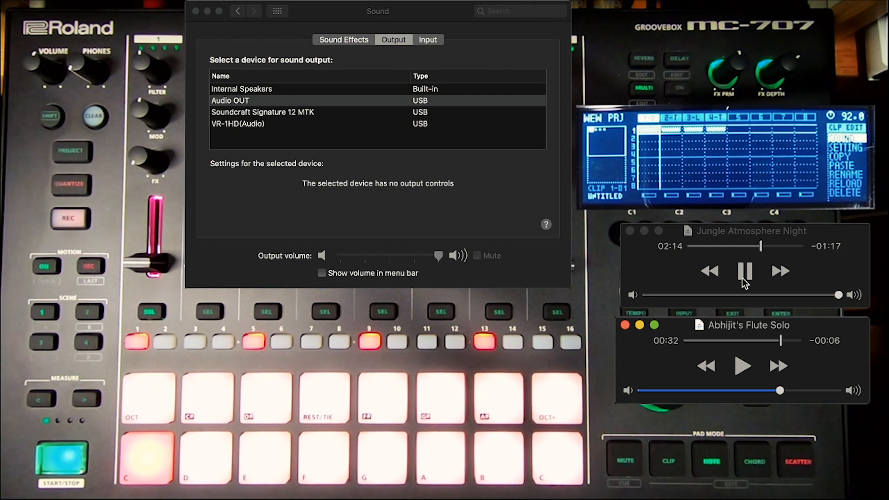
# - Pause Jungle Atmosphere Night so both clips are stopped
pyautogui.click(746, 271)
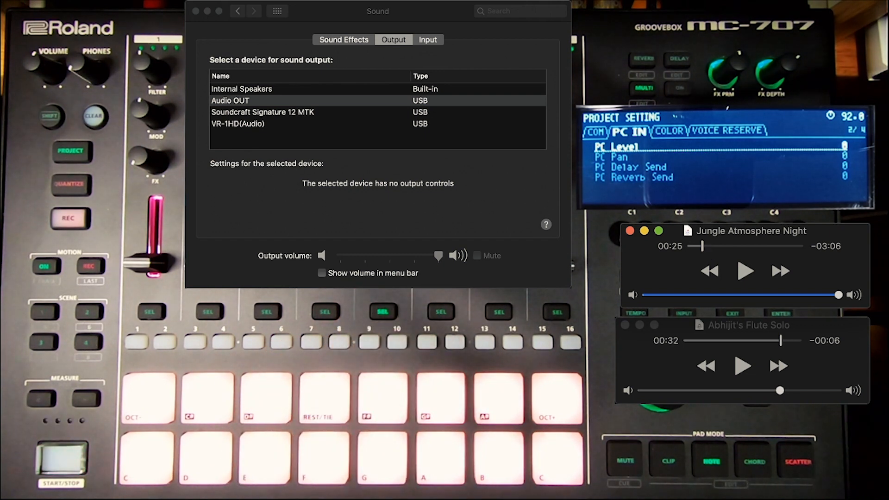
# - Play the jungle track from about 1:22 and the flute solo from 0:00 together
pyautogui.click(745, 271)
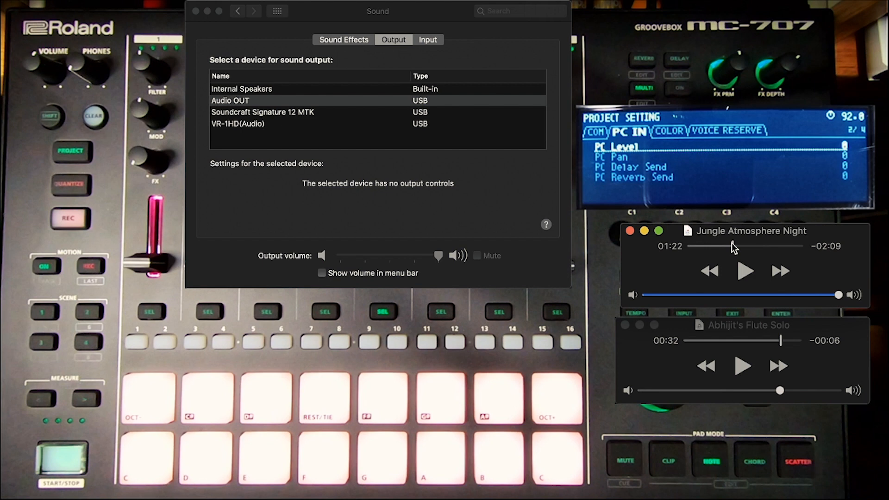
pyautogui.click(746, 271)
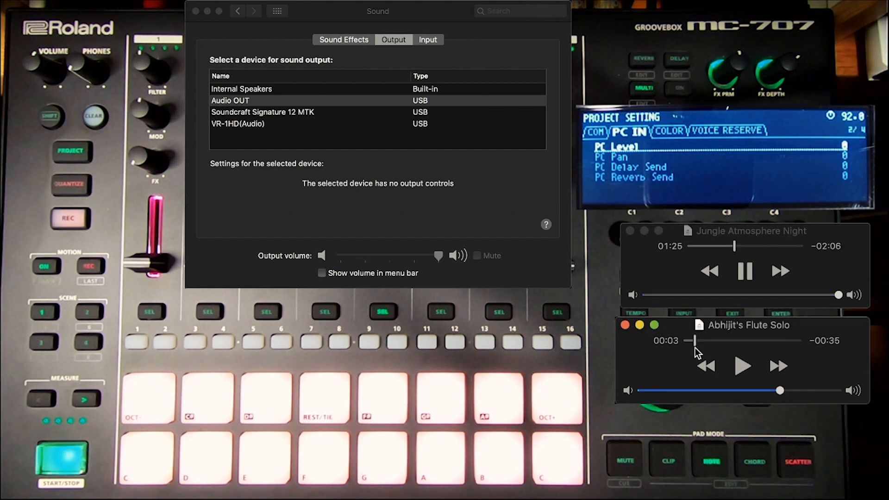
pyautogui.click(743, 367)
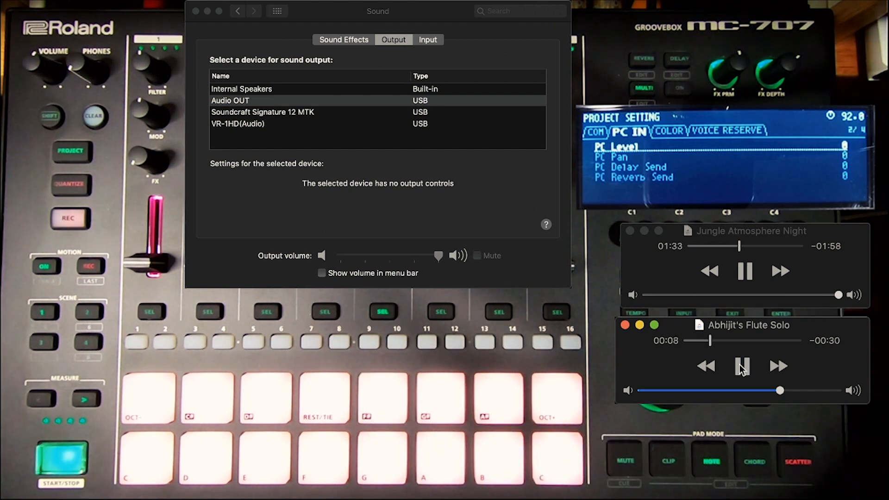
pyautogui.click(742, 366)
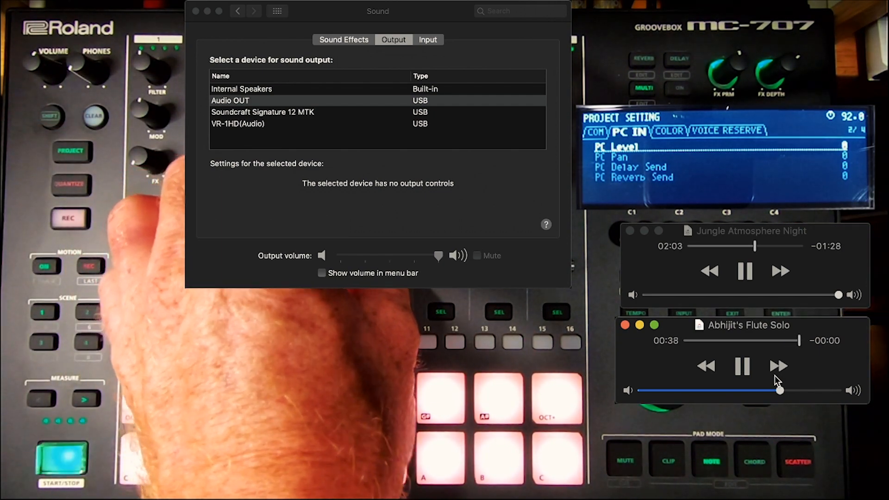
# - Pause Jungle Atmosphere Night, leaving the finished flute solo at 0:00
pyautogui.click(745, 271)
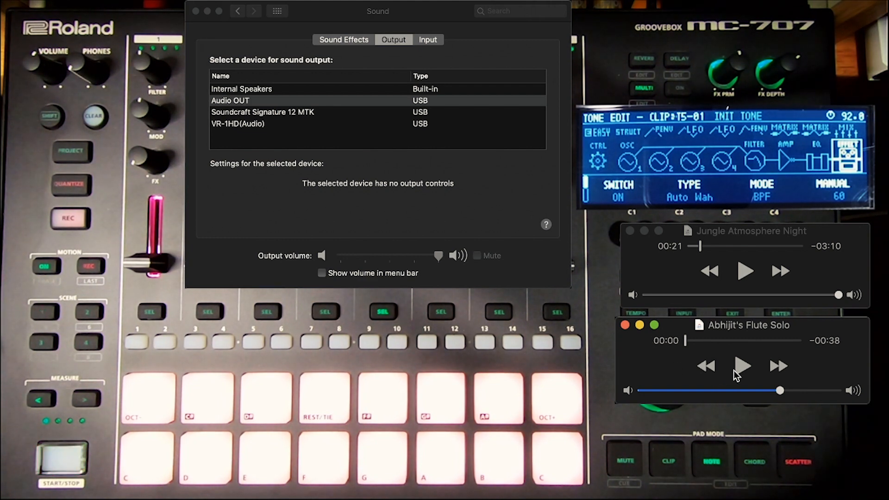
# - Play Abhijit's Flute Solo from the start with the jungle track paused
pyautogui.click(742, 366)
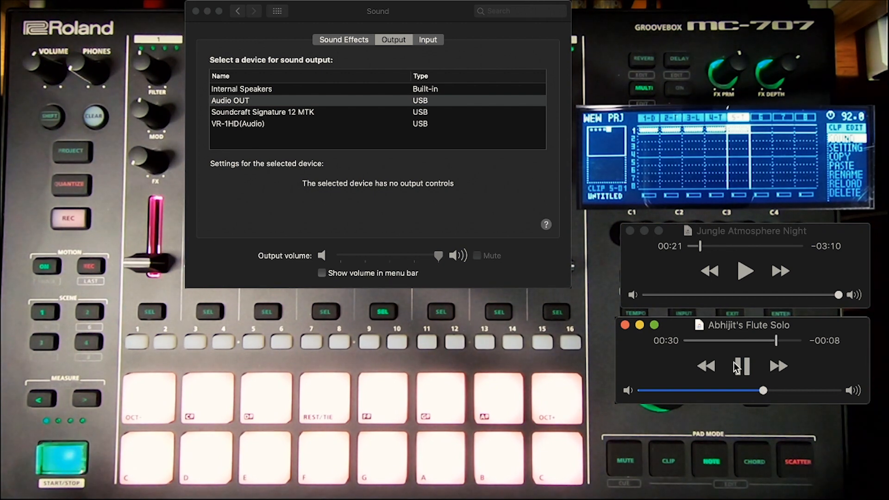
# - Pause Abhijit's Flute Solo playback at 00:31 in QuickTime Player
pyautogui.click(742, 365)
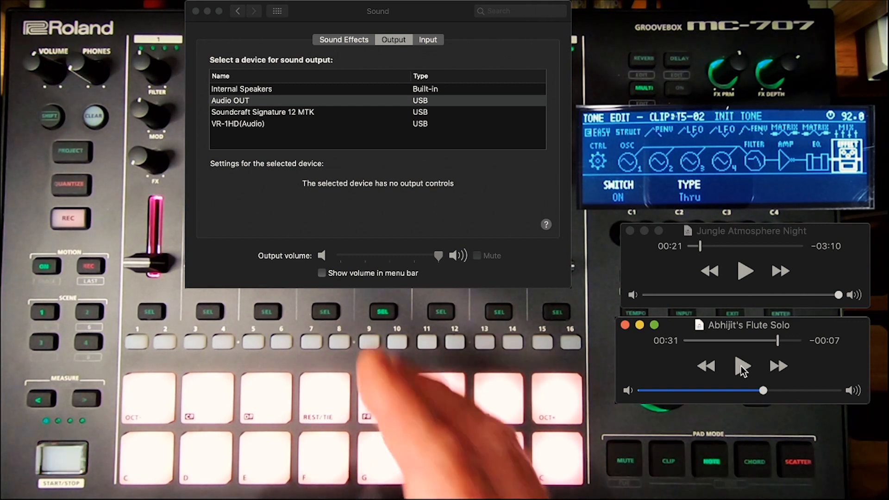
pyautogui.moveTo(397, 397)
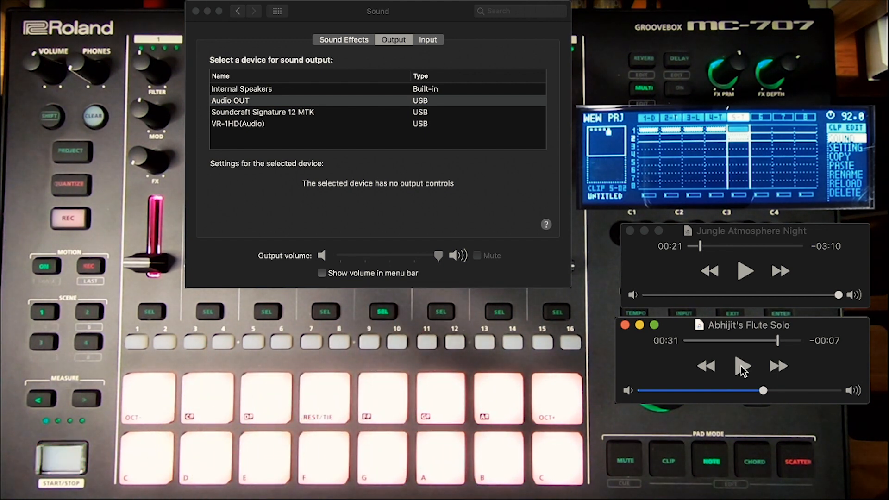
pyautogui.click(61, 459)
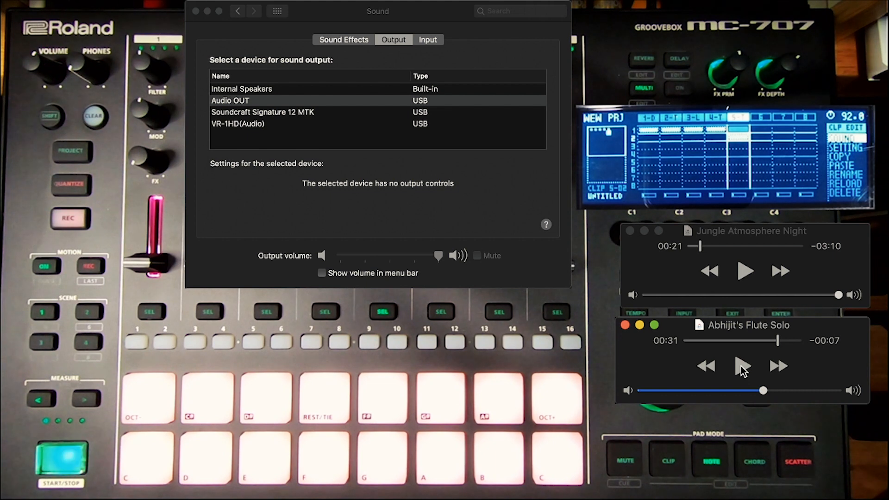